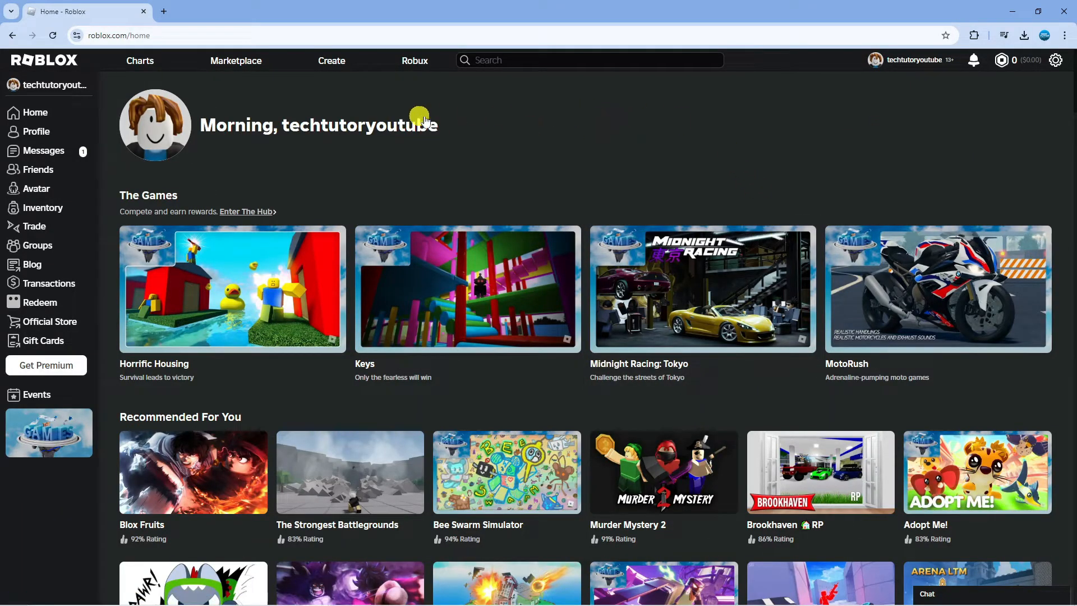
pyautogui.moveTo(410, 174)
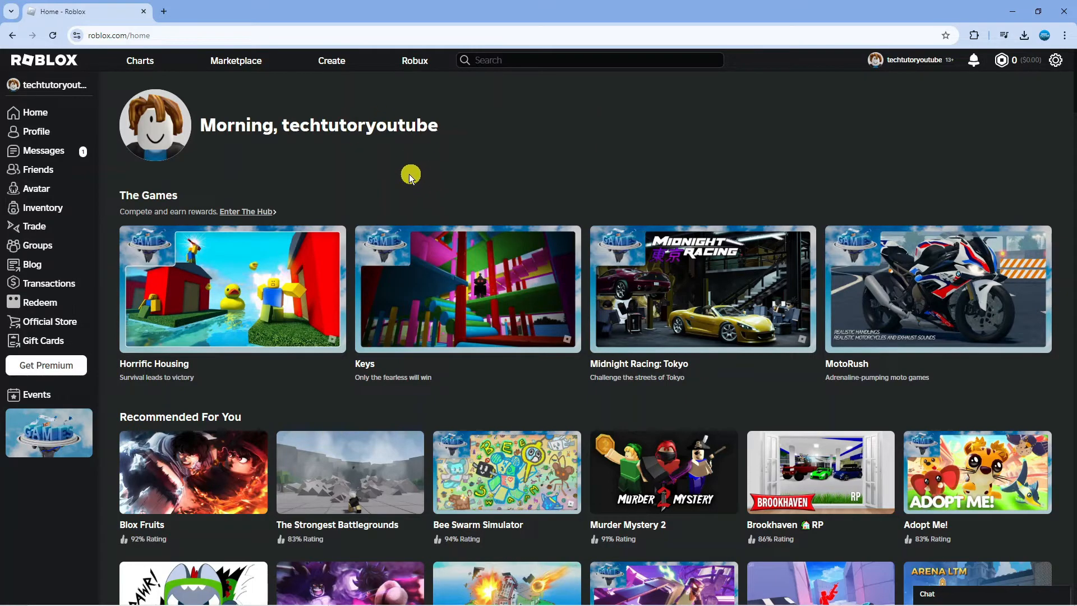
pyautogui.moveTo(531, 151)
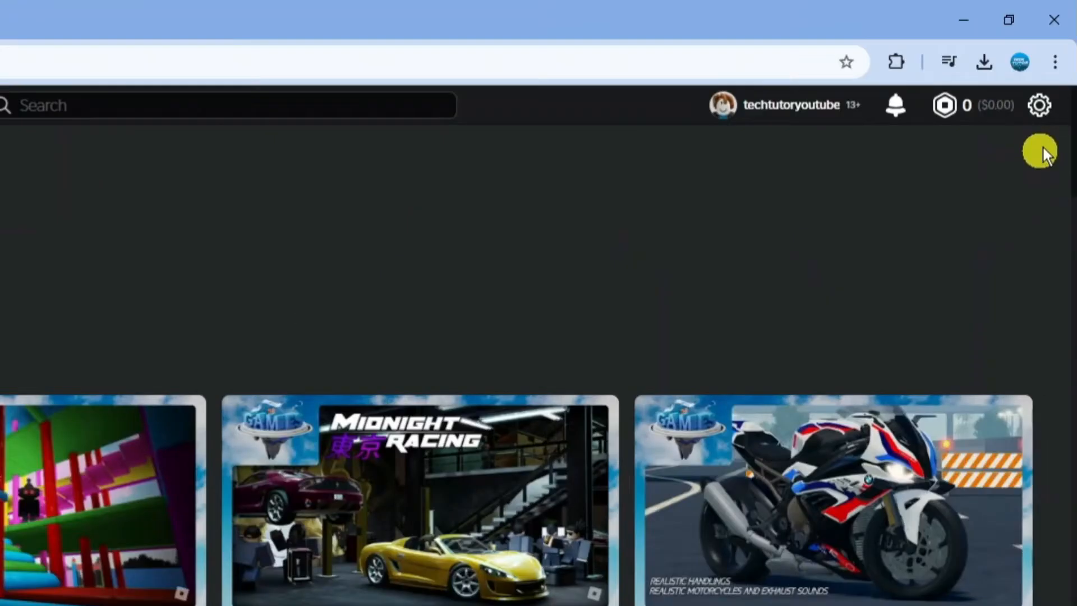
# Reach the Switch Accounts dialog from the gear menu, showing the current account and Add Account.
pyautogui.click(1039, 106)
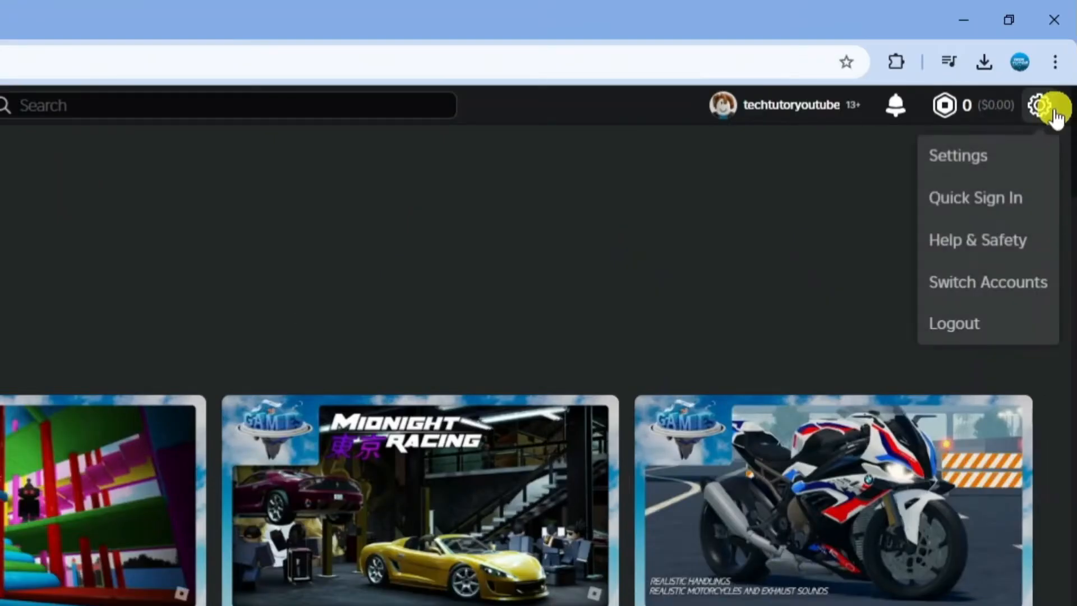
pyautogui.moveTo(988, 281)
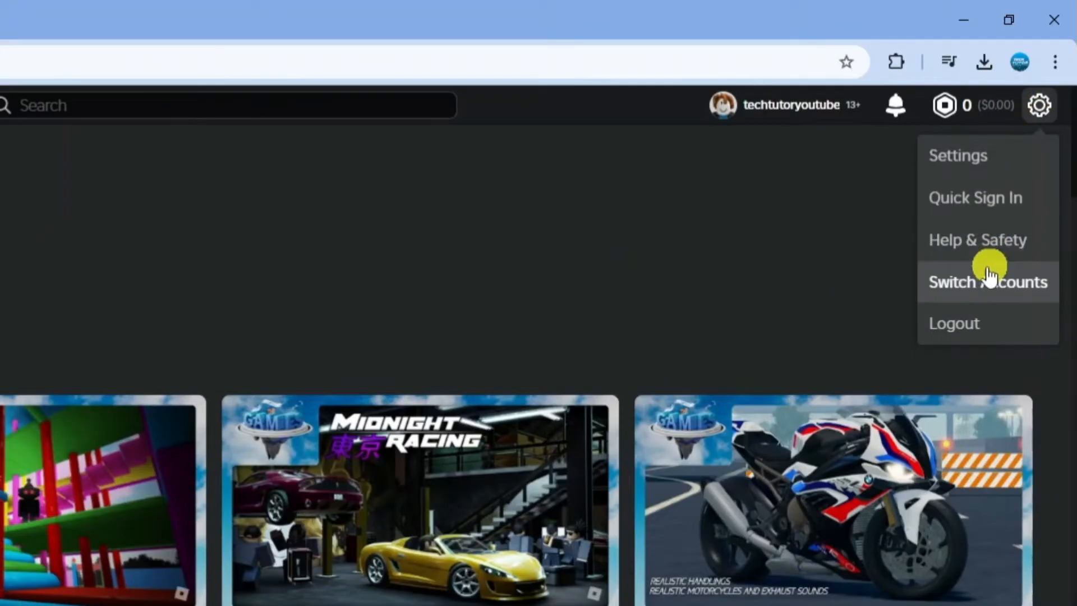
pyautogui.click(987, 281)
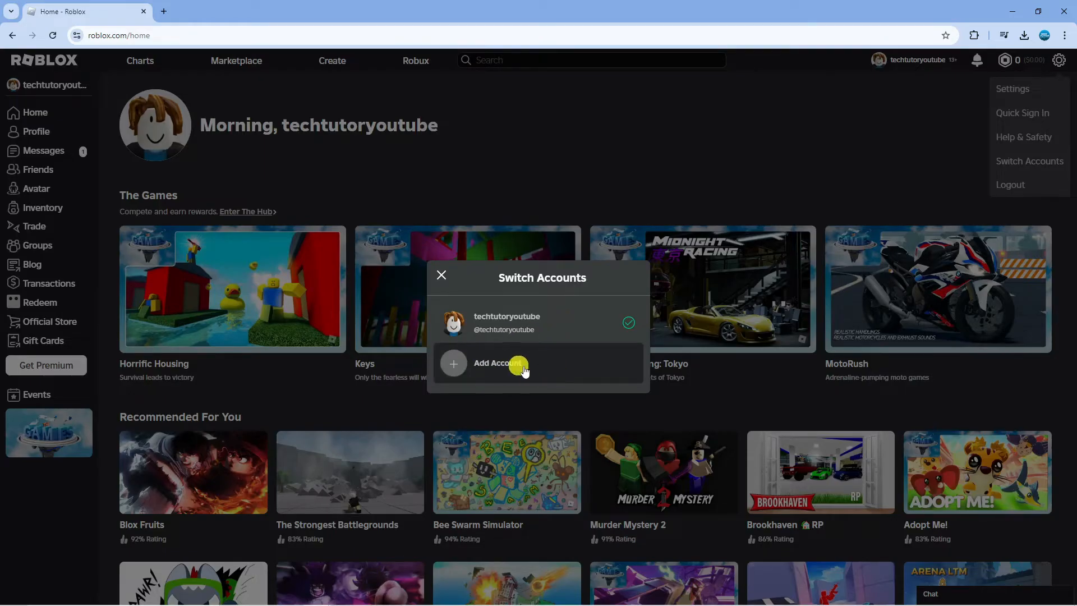
# Add a second account and sign into it, landing on its home page with friends.
pyautogui.click(501, 363)
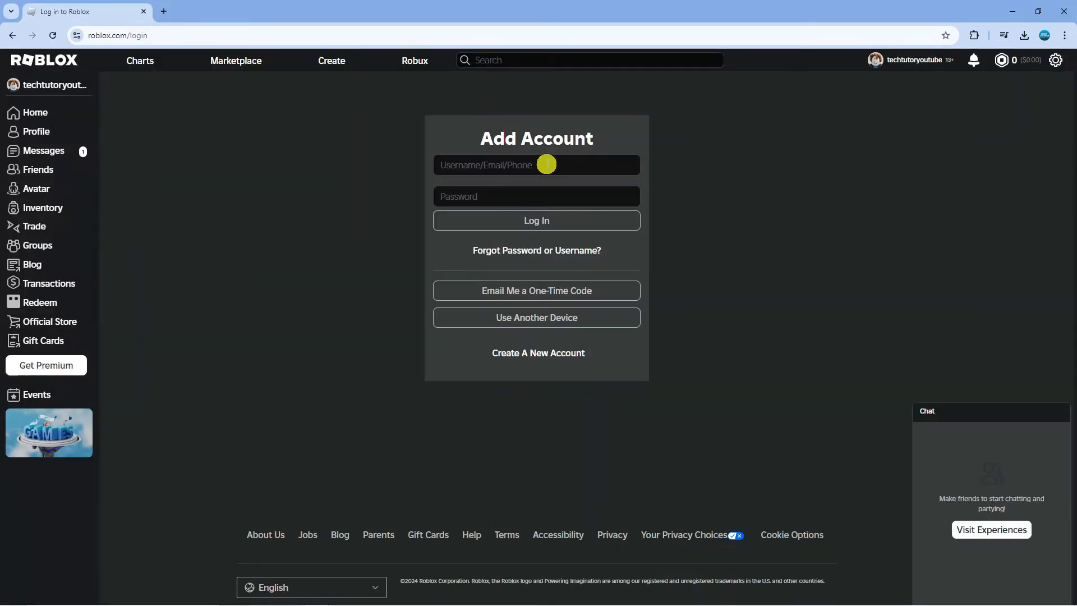
pyautogui.moveTo(536, 167)
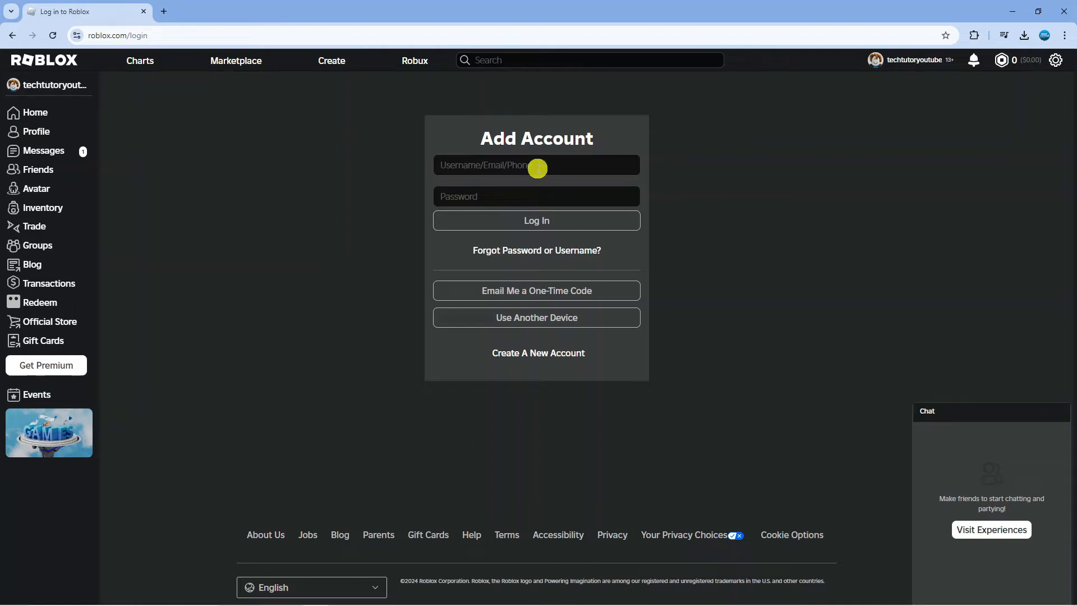
pyautogui.click(536, 220)
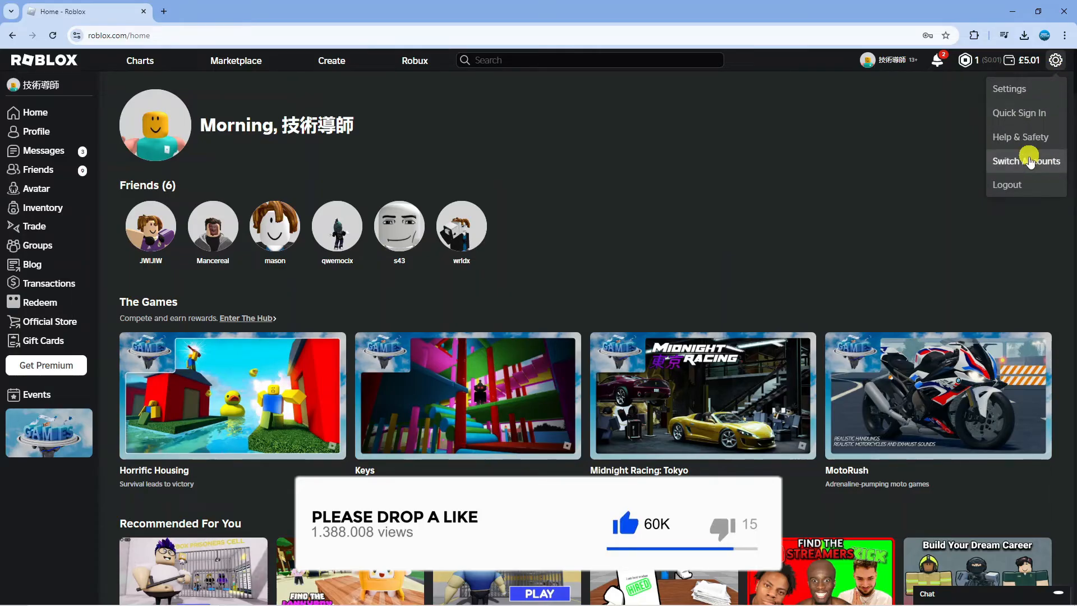
# Return to the original account via Switch Accounts, confirmed by the switched-account notice.
pyautogui.click(1027, 160)
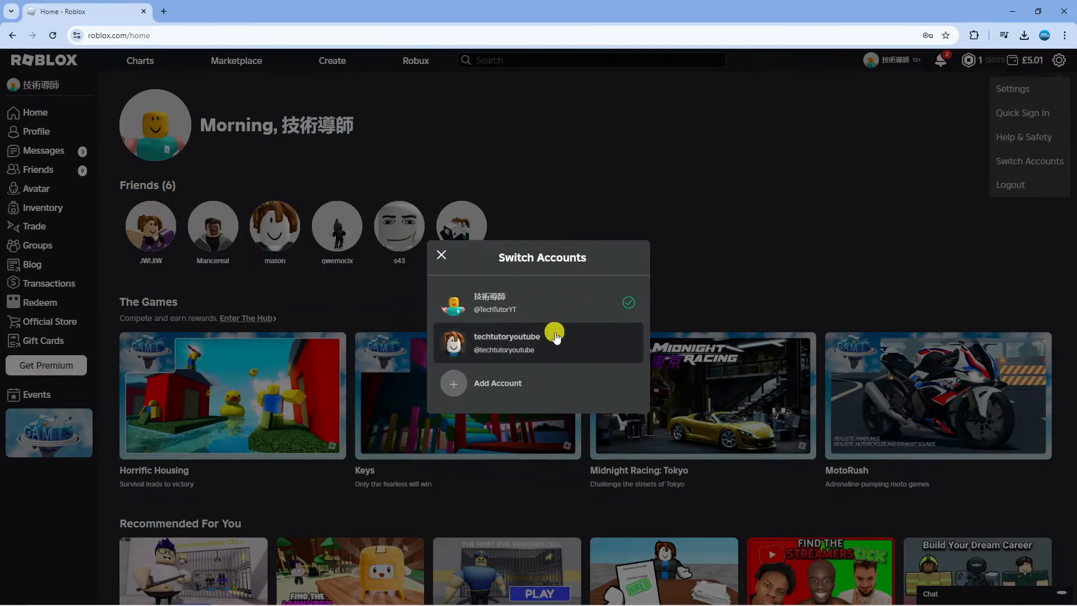
pyautogui.click(506, 344)
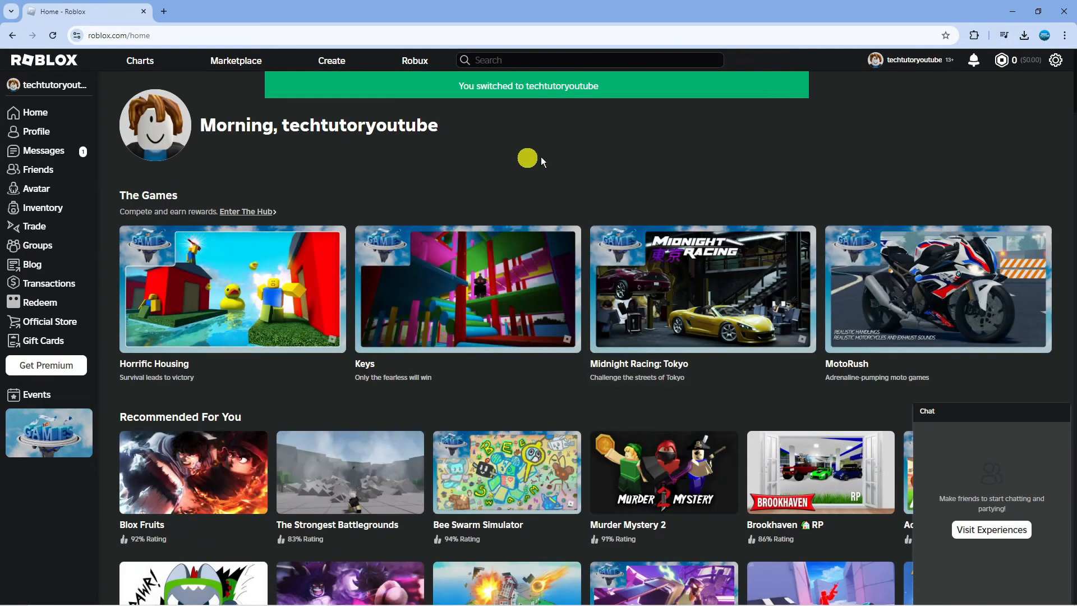
# Switch to the second account again from the Switch Accounts dialog.
pyautogui.click(1056, 60)
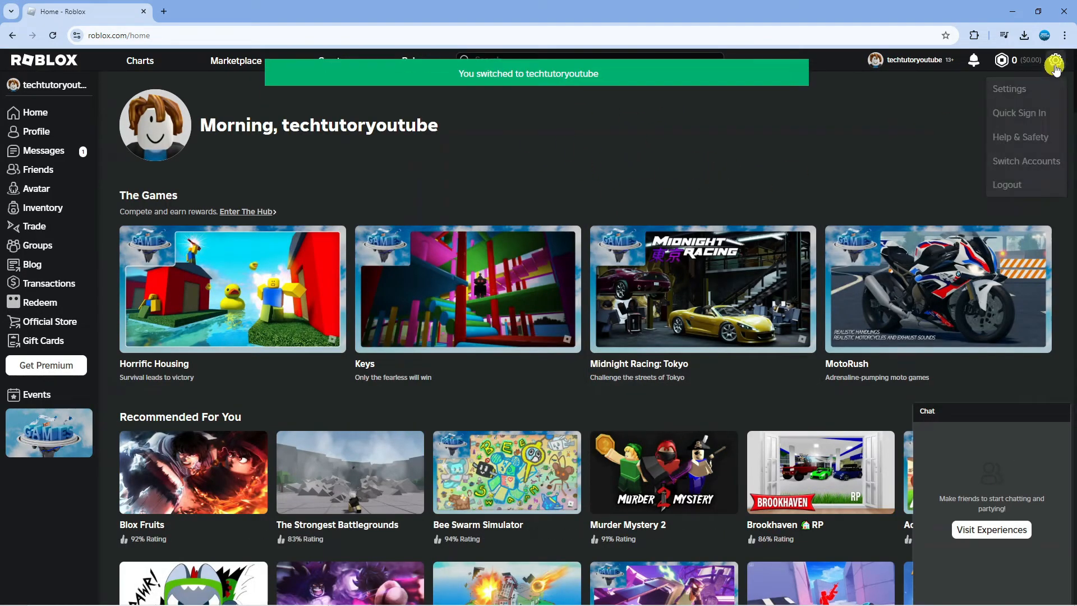
pyautogui.click(1027, 161)
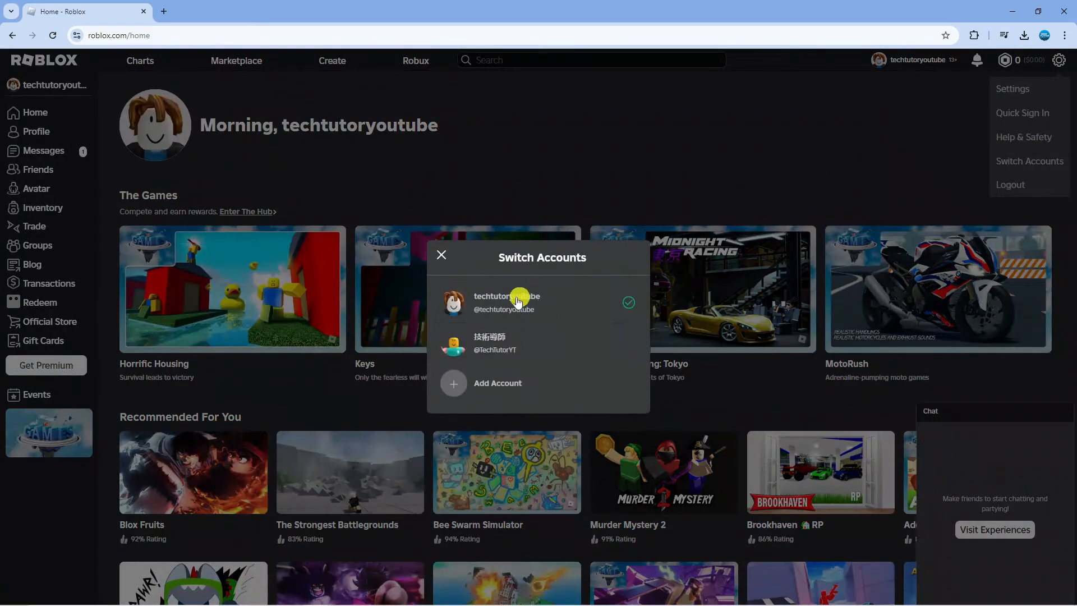
pyautogui.click(507, 301)
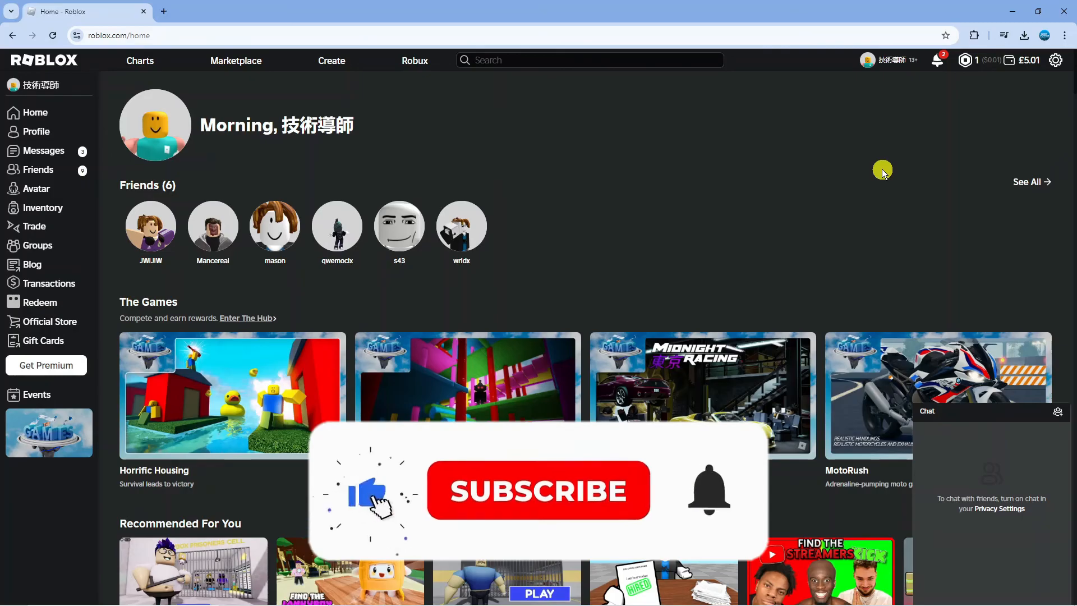
pyautogui.click(538, 490)
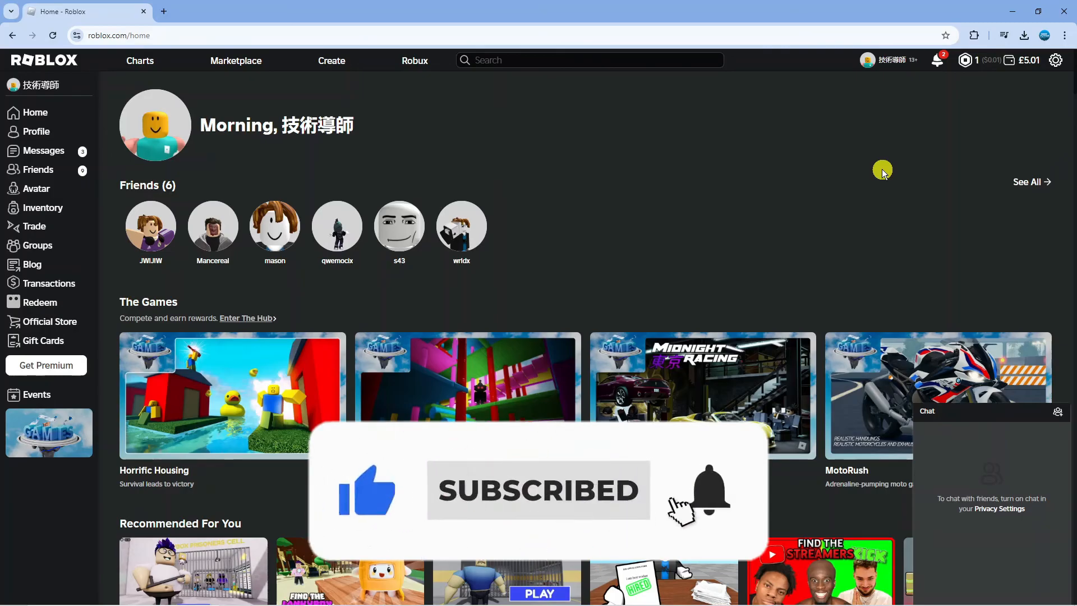